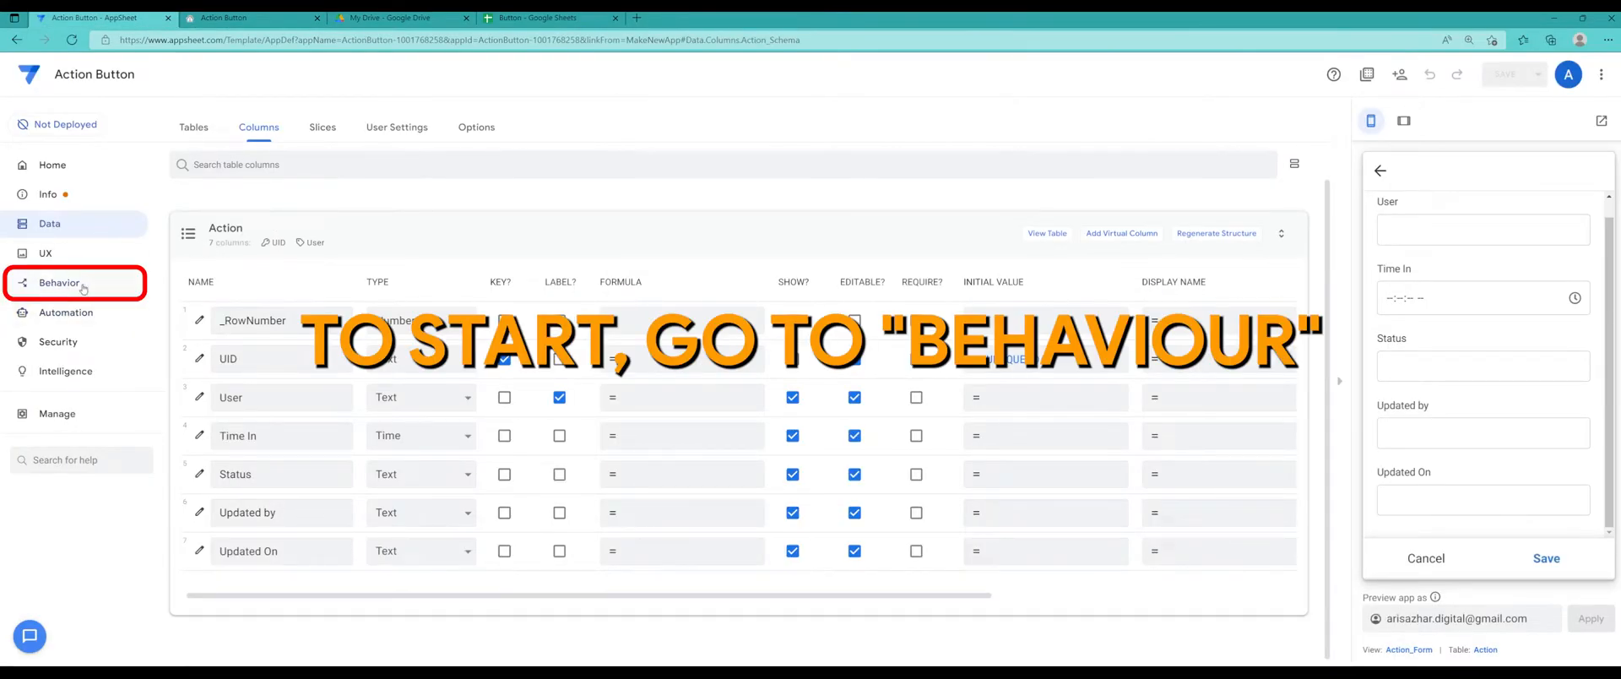
# Open the Behavior section to show the app's Actions page.
pyautogui.click(59, 282)
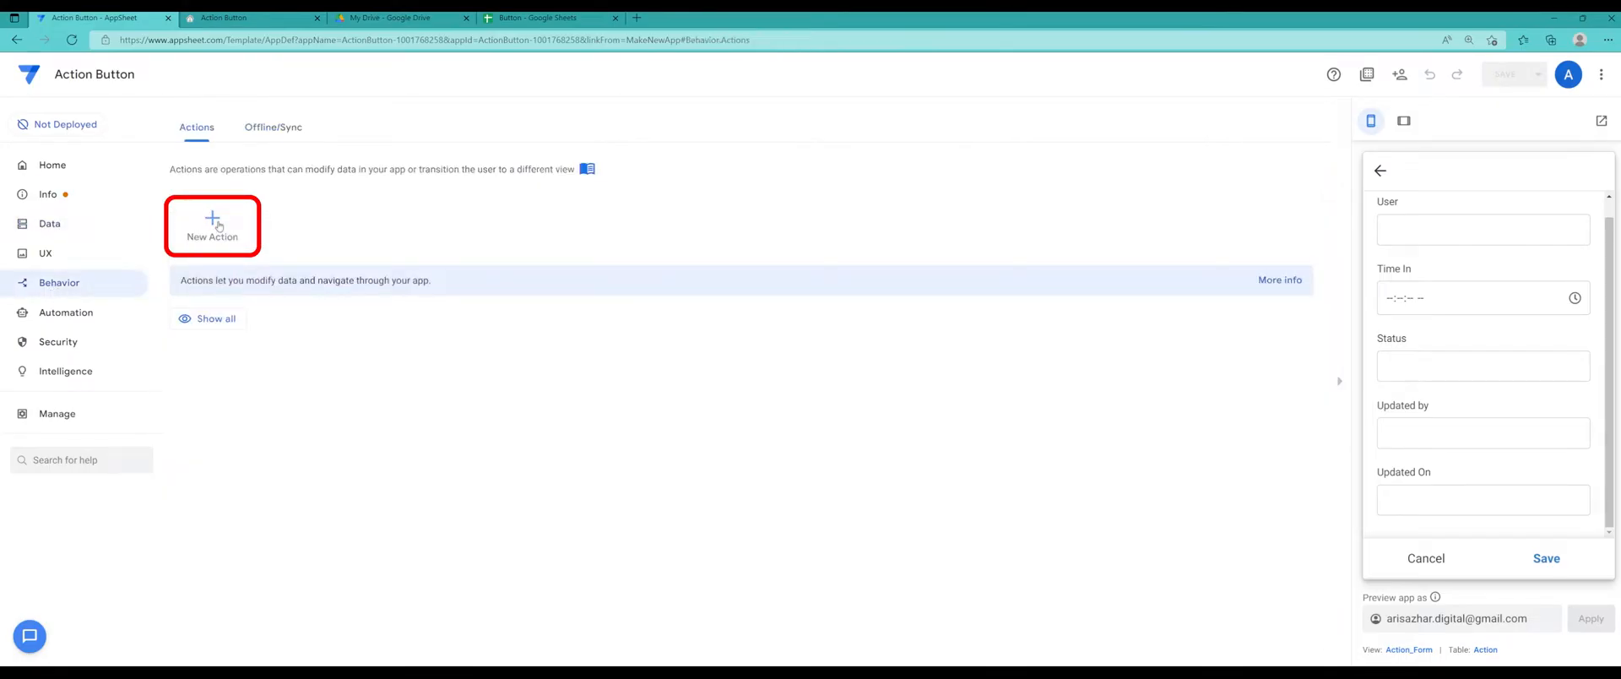
# Create a new action for the Action table named 'In Progress'.
pyautogui.click(212, 225)
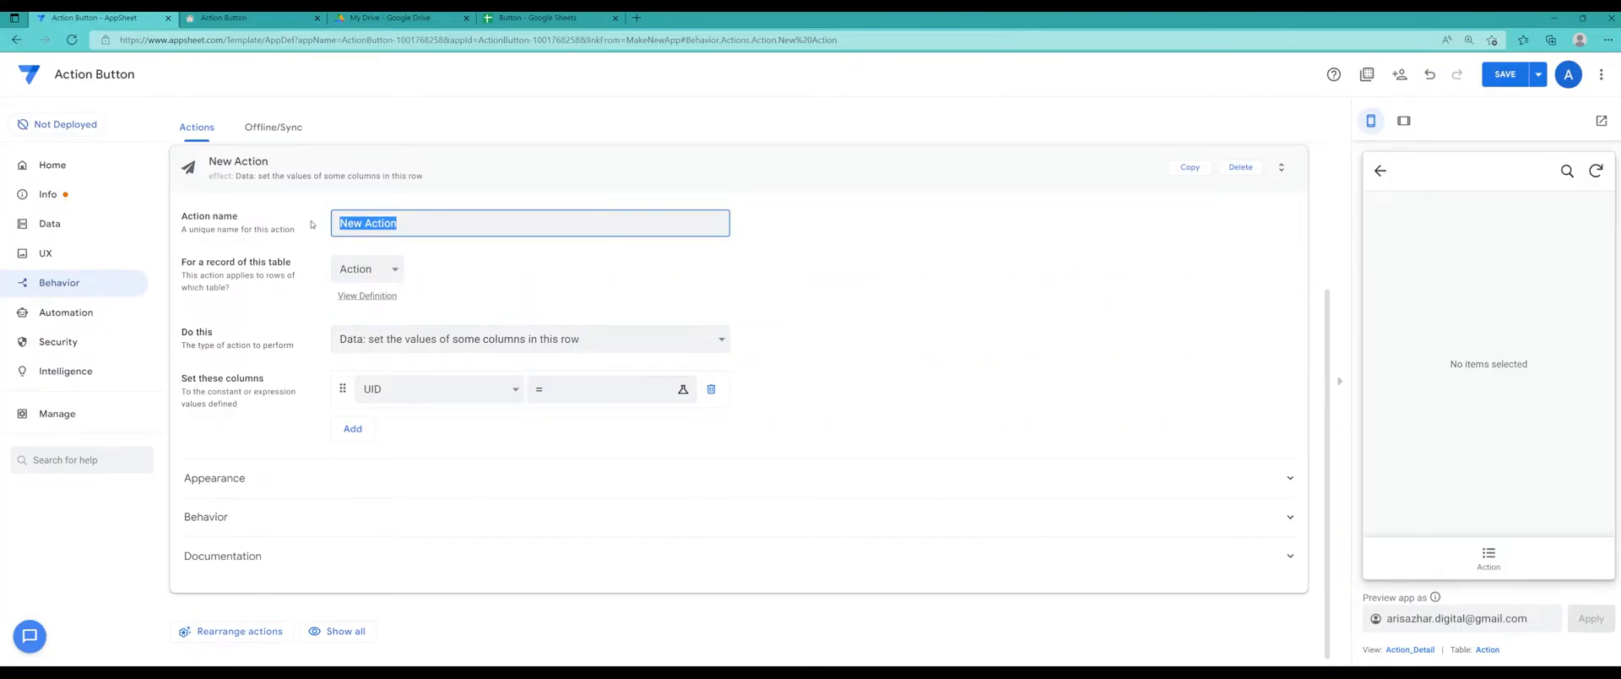
pyautogui.write('In Prog')
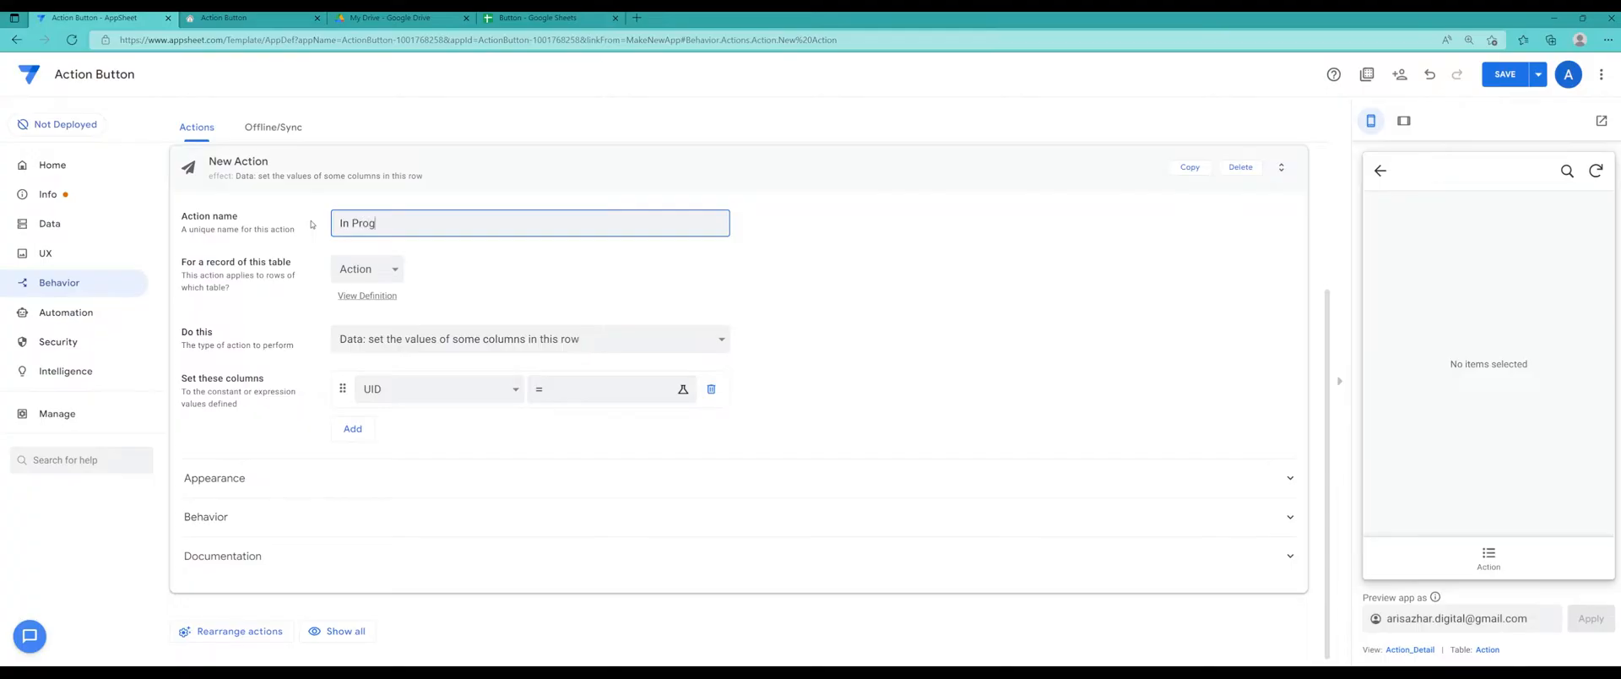
pyautogui.write('ress')
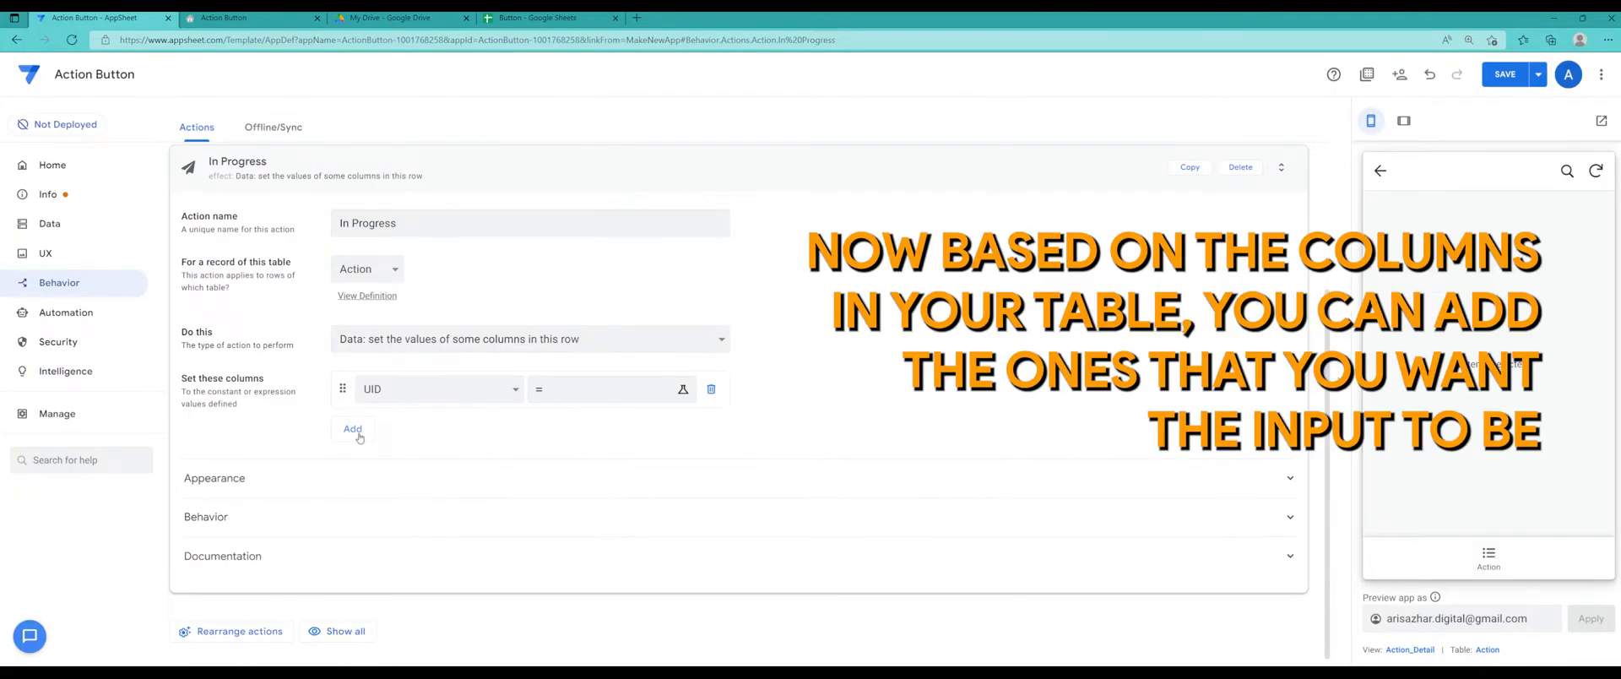
# Add Status, Updated by and the other columns to the action's Set these columns list.
pyautogui.click(353, 428)
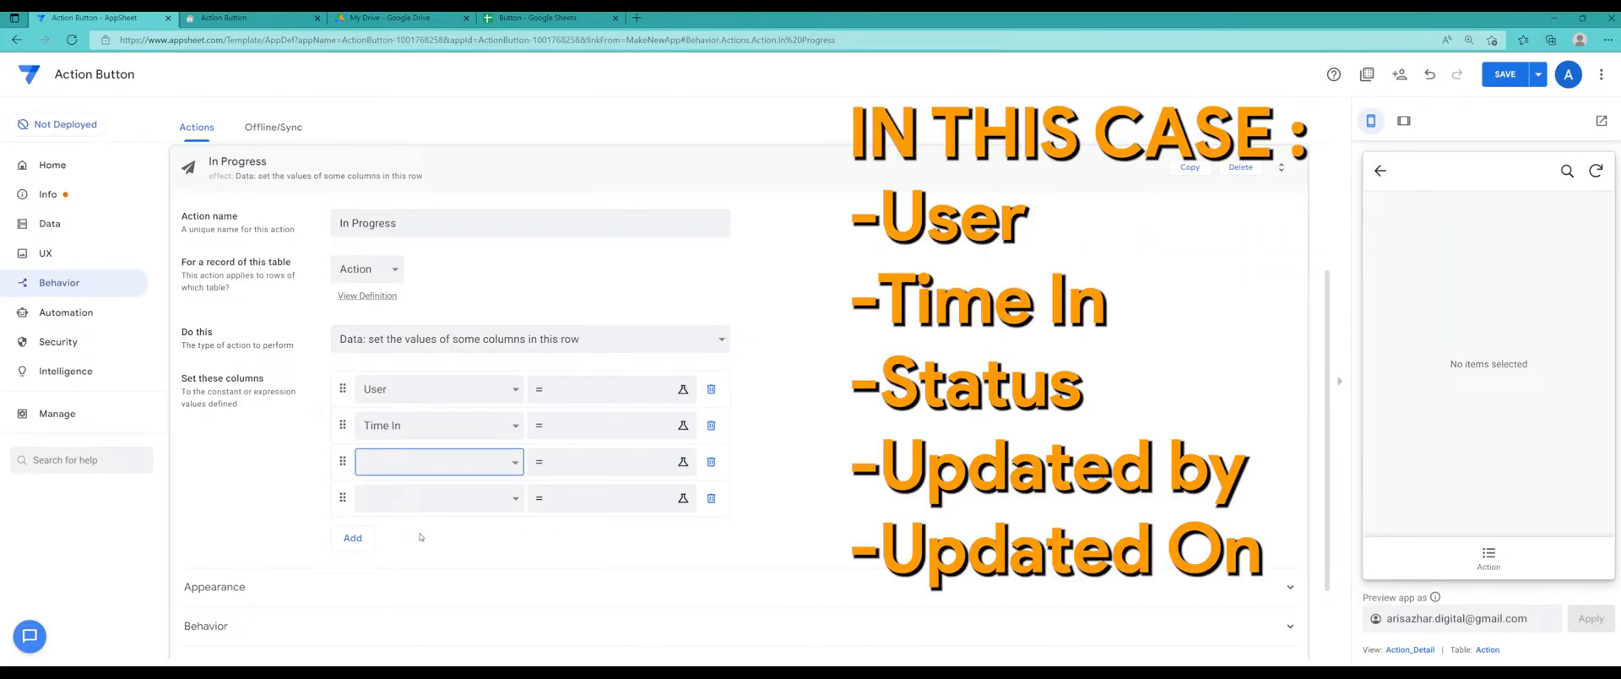
pyautogui.click(434, 462)
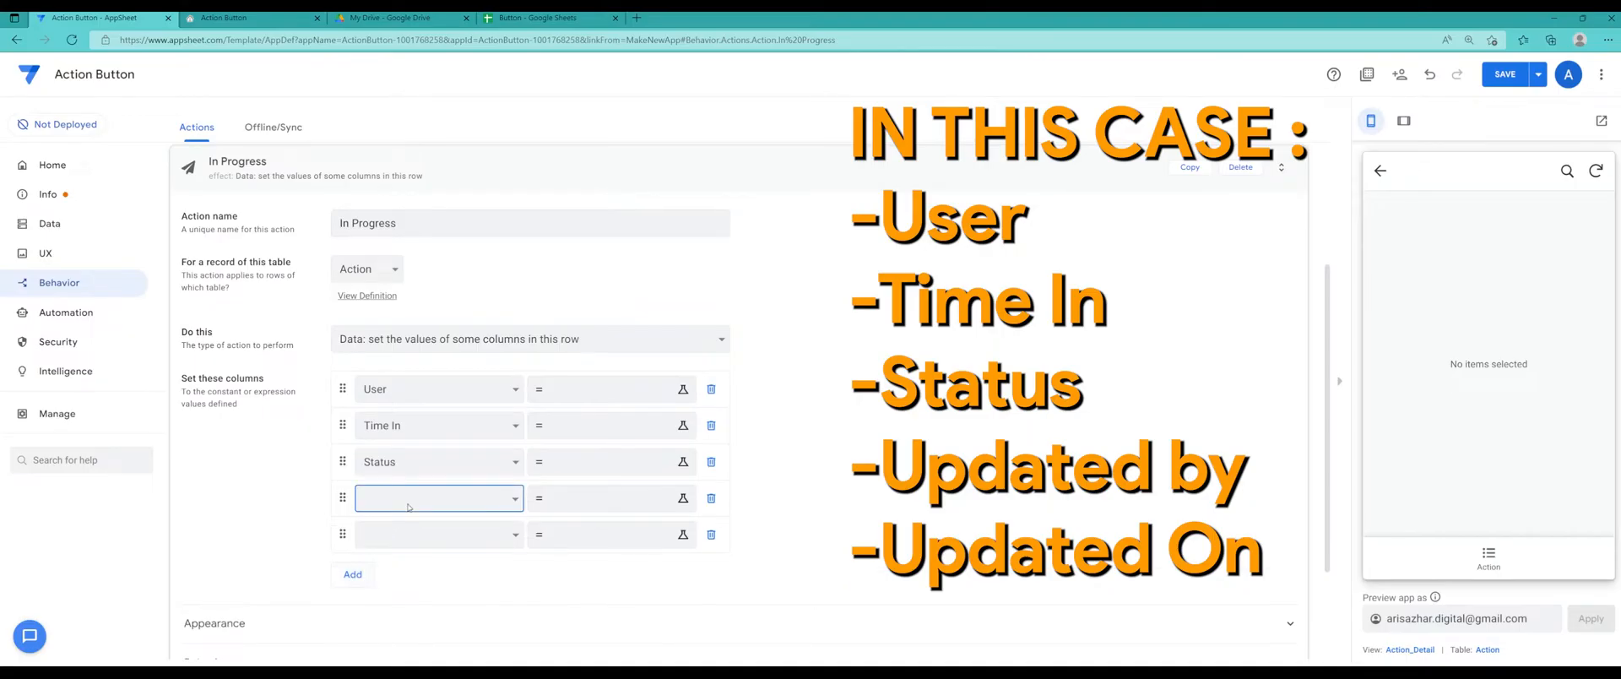
pyautogui.click(438, 498)
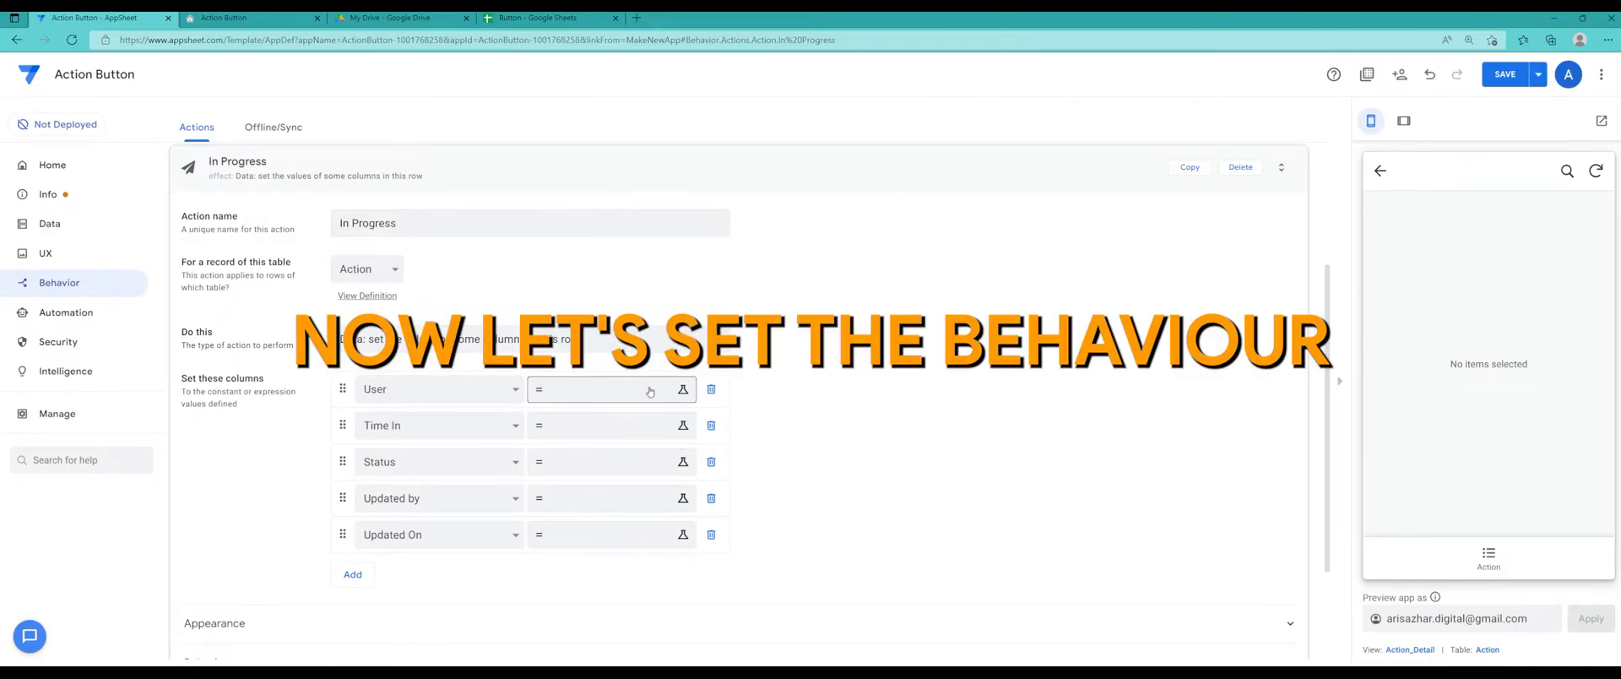
# Set the User column's value expression to useremail().
pyautogui.click(683, 389)
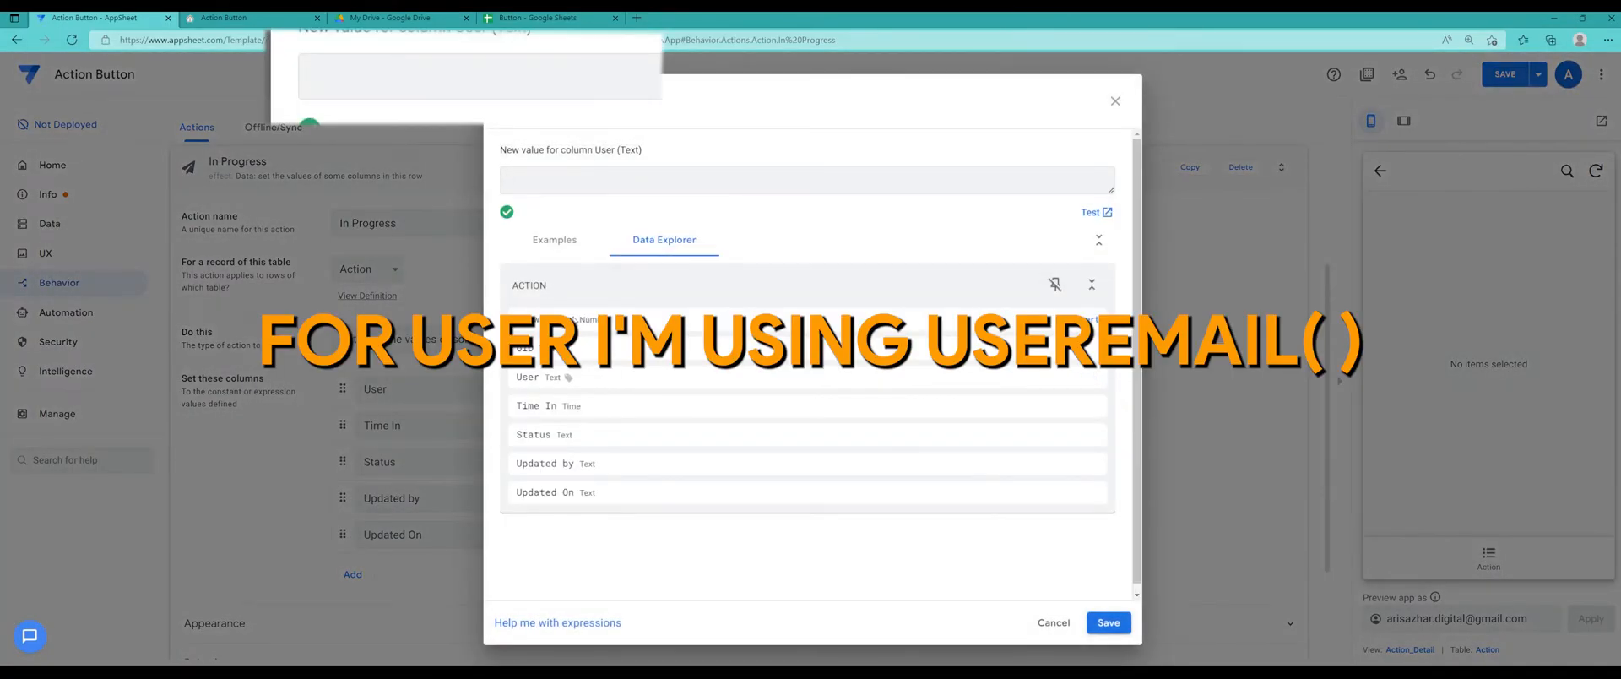
pyautogui.write('useremail(')
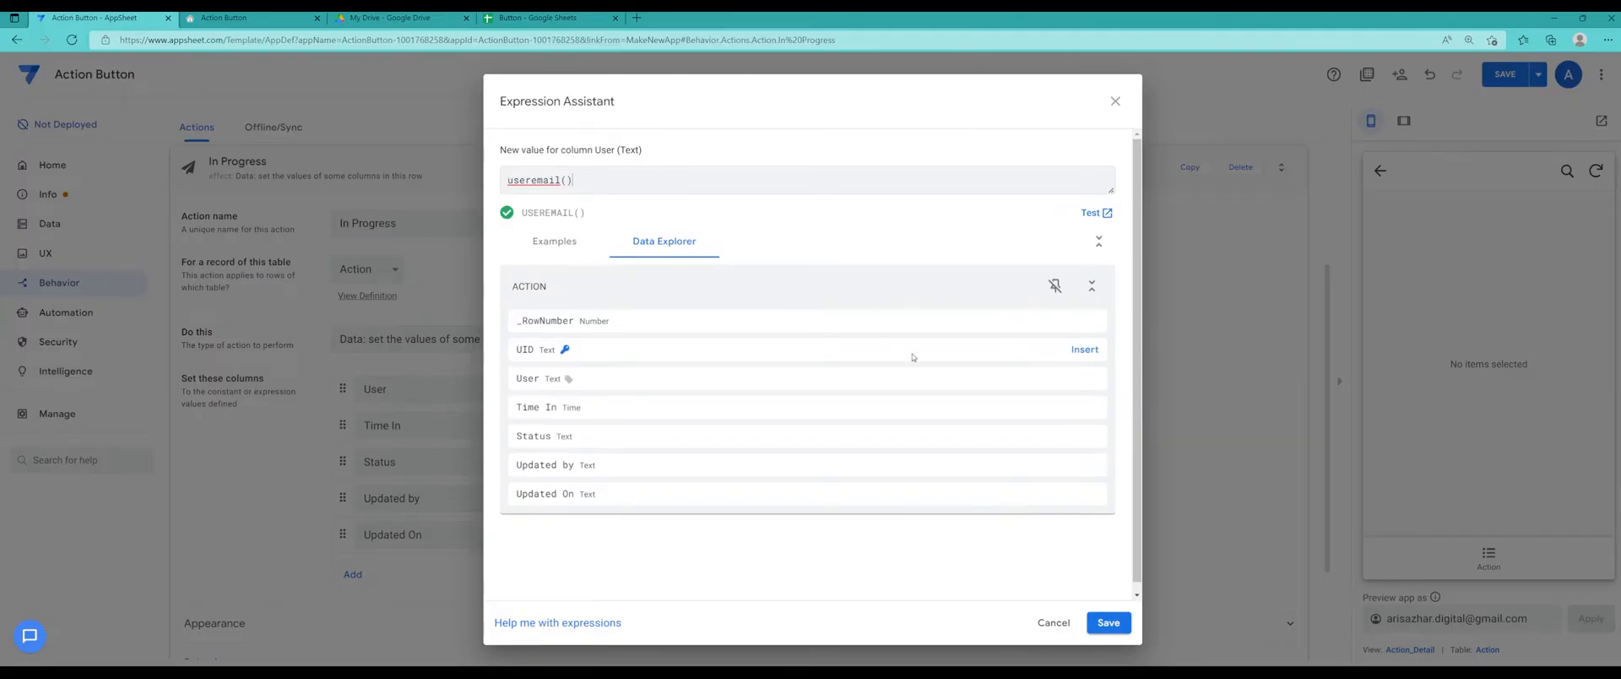
pyautogui.click(1106, 622)
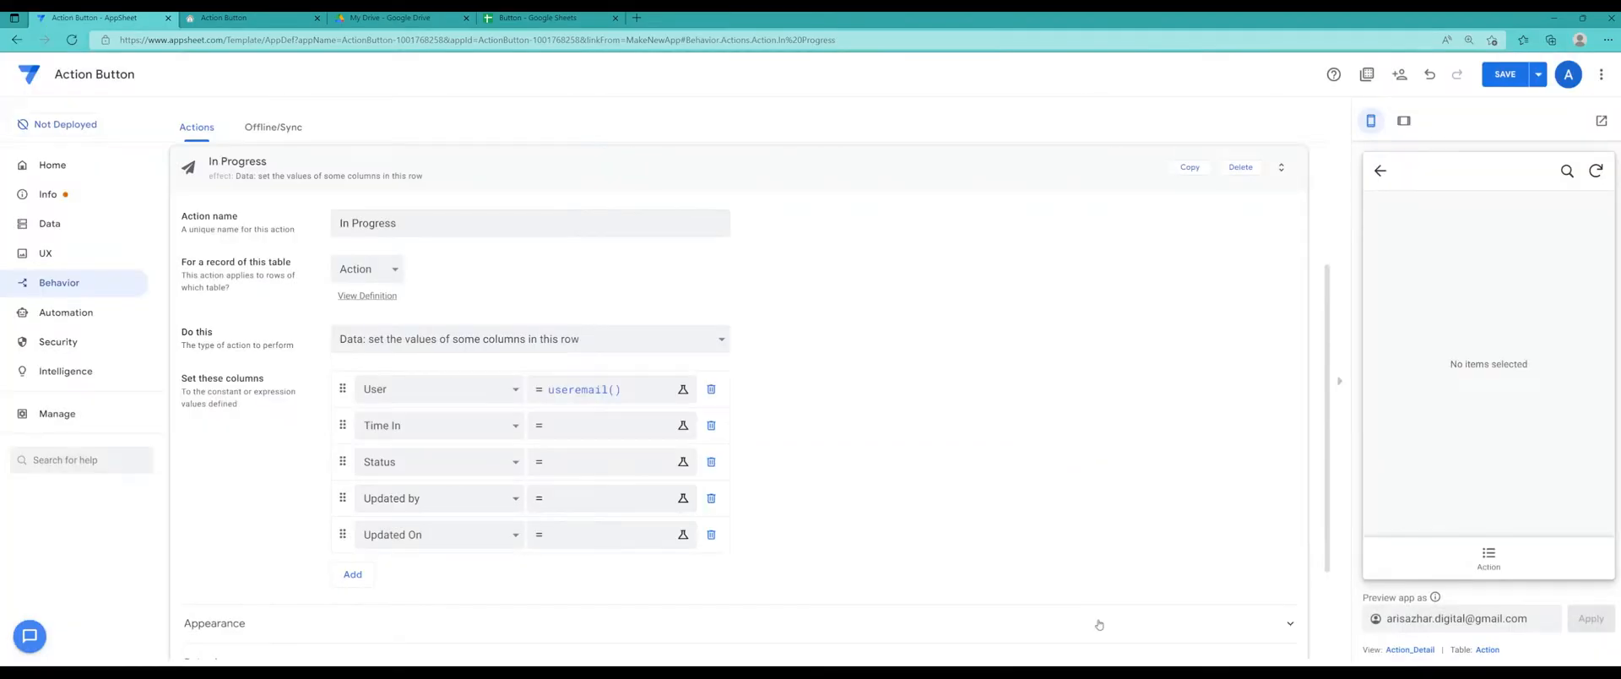
pyautogui.click(609, 425)
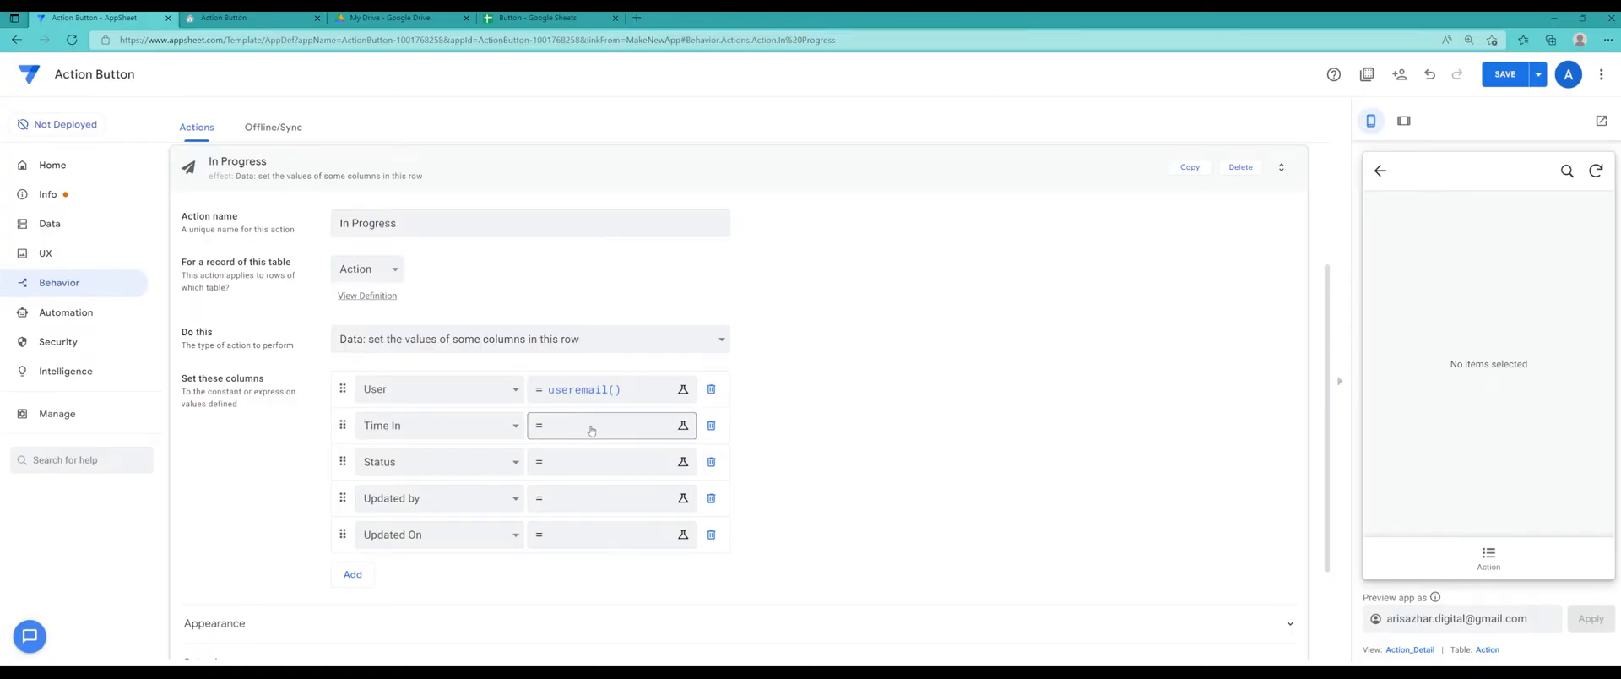
# Set the Time In column's value expression to now().
pyautogui.click(682, 426)
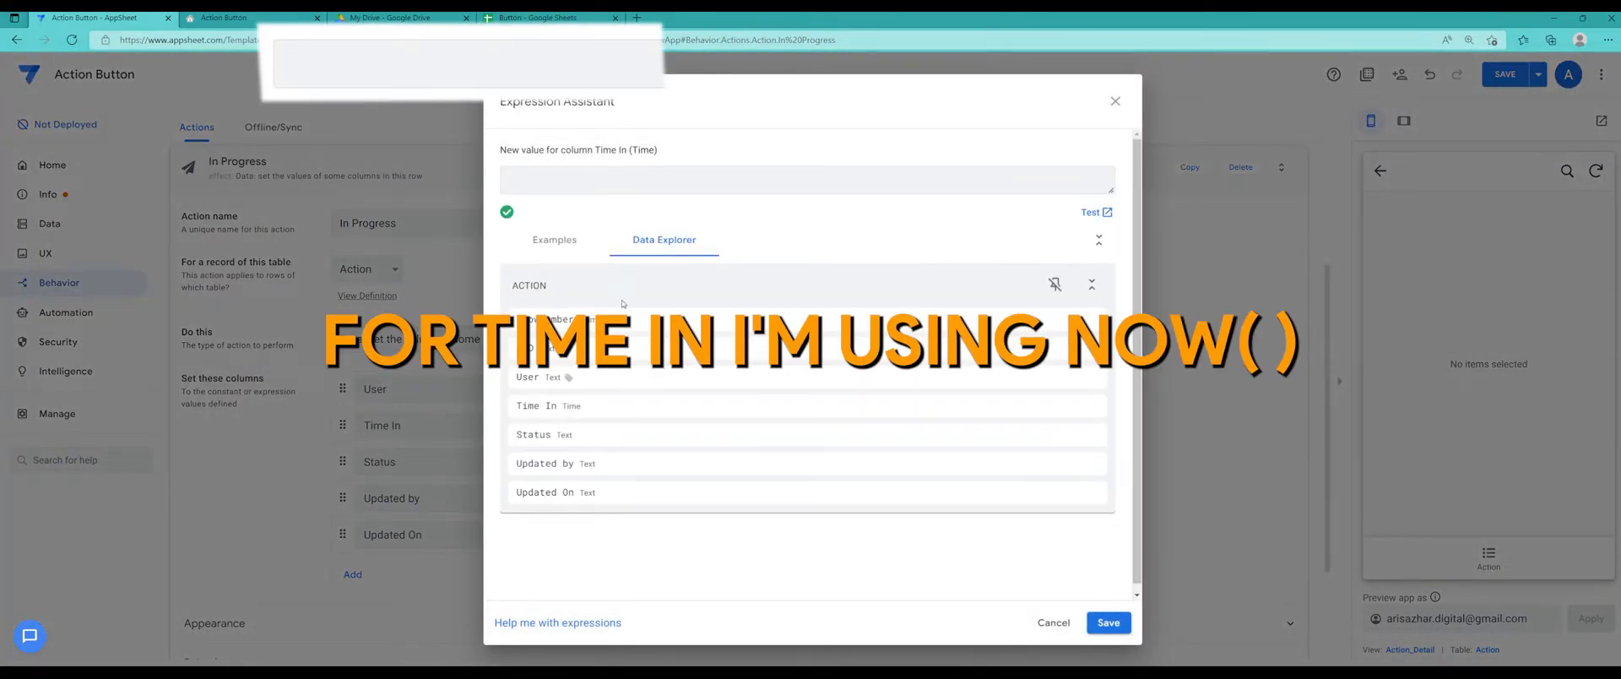
pyautogui.write('now(')
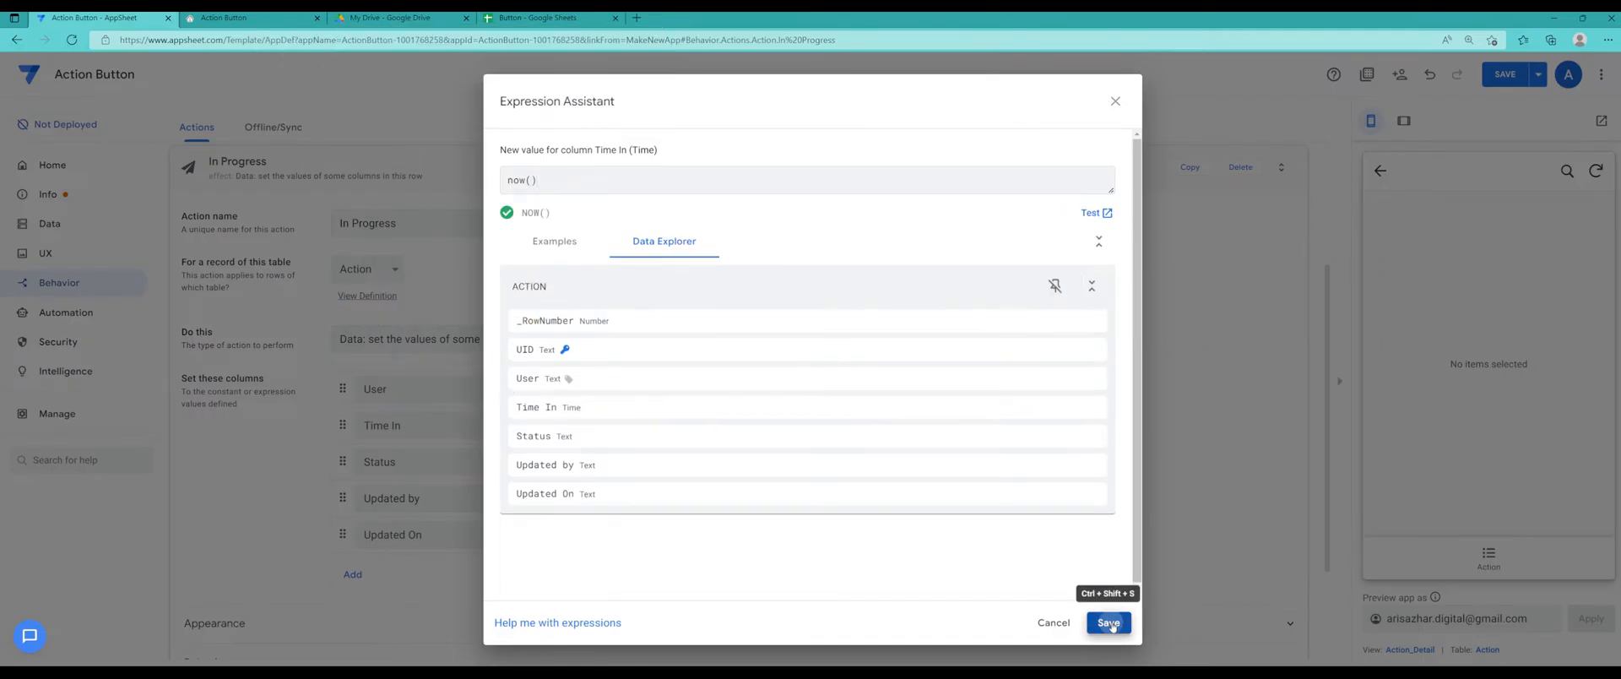
pyautogui.click(1107, 622)
pyautogui.write('"')
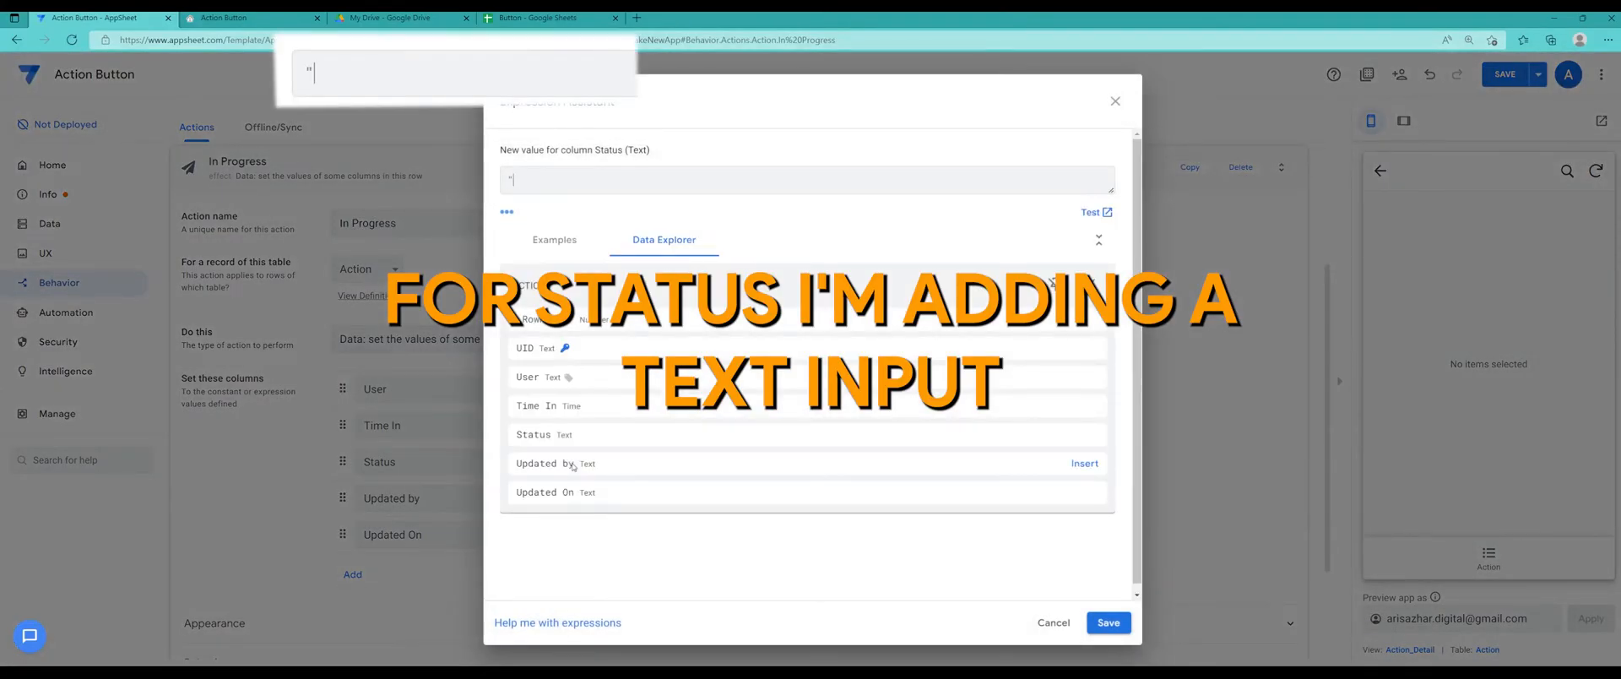
# Enter the text "In Progress" as the Status column's value.
pyautogui.write('In Pr')
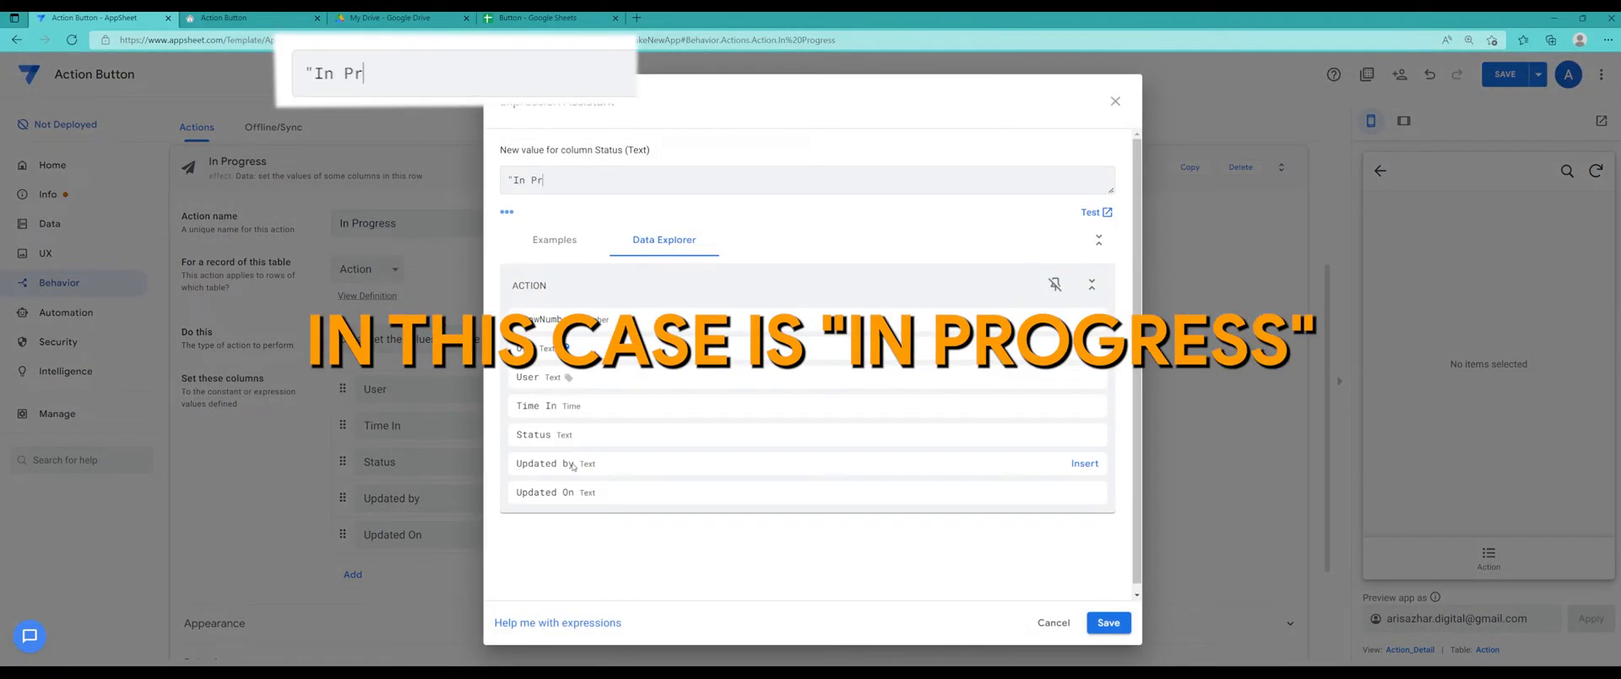
pyautogui.write('ogress')
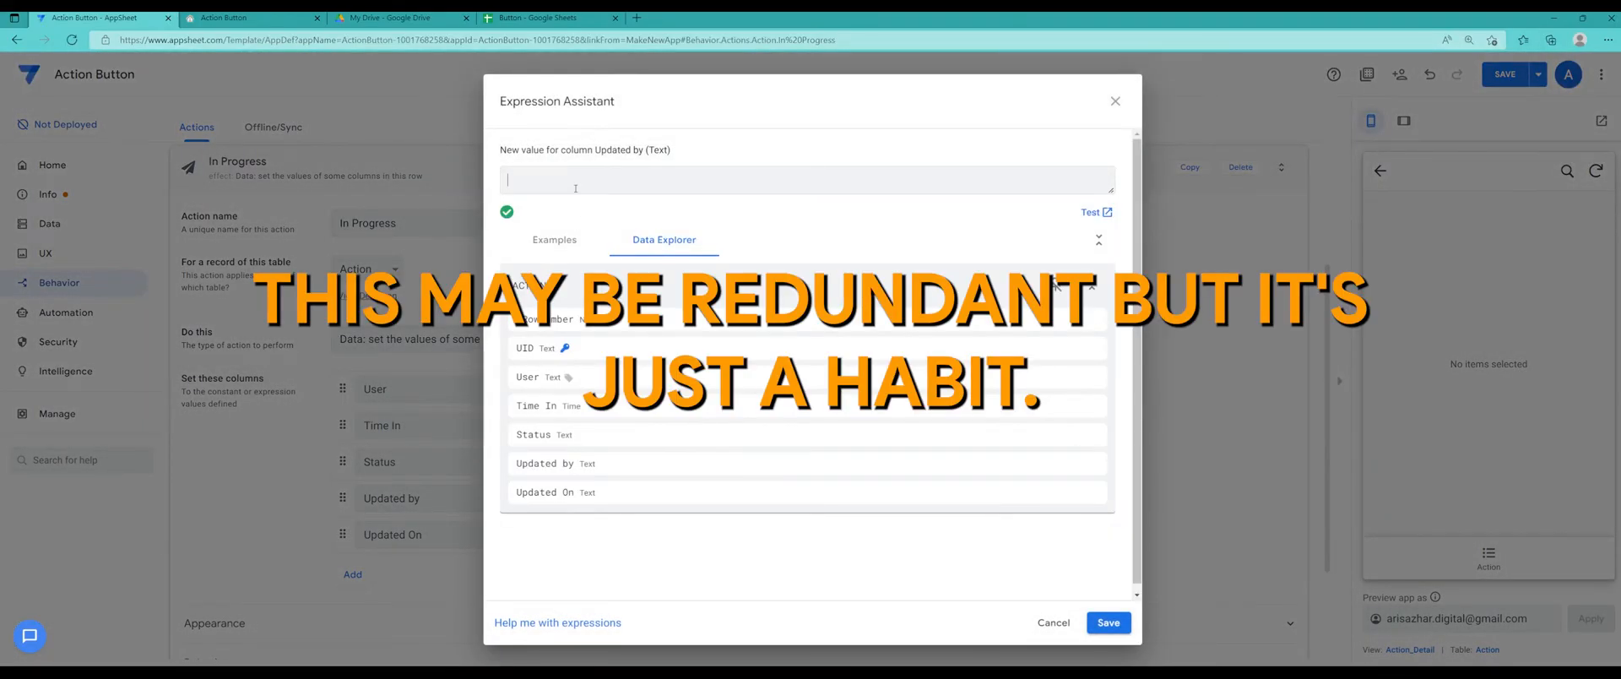
# Enter useremail() for Updated by and today() for Updated On, saving each expression.
pyautogui.write('useremail')
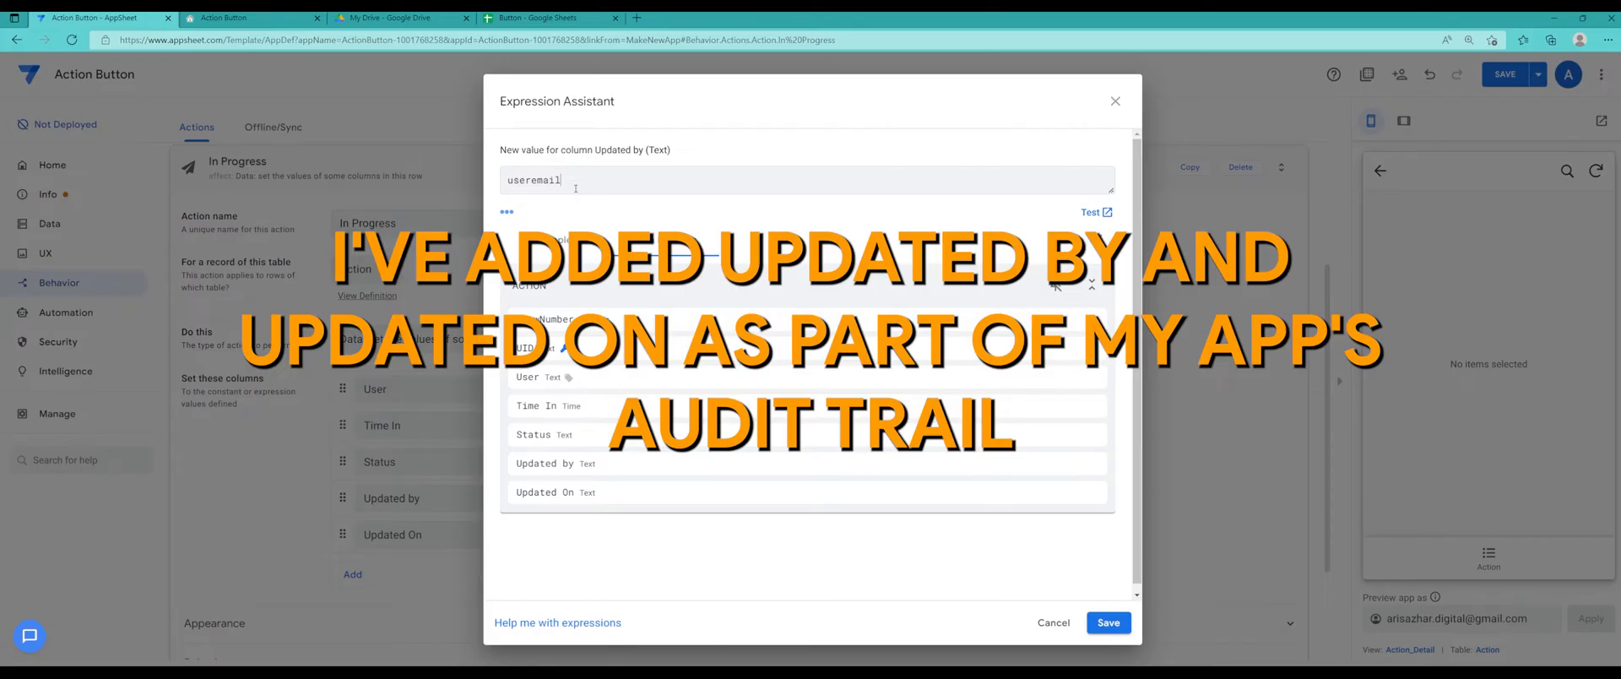
pyautogui.write('()')
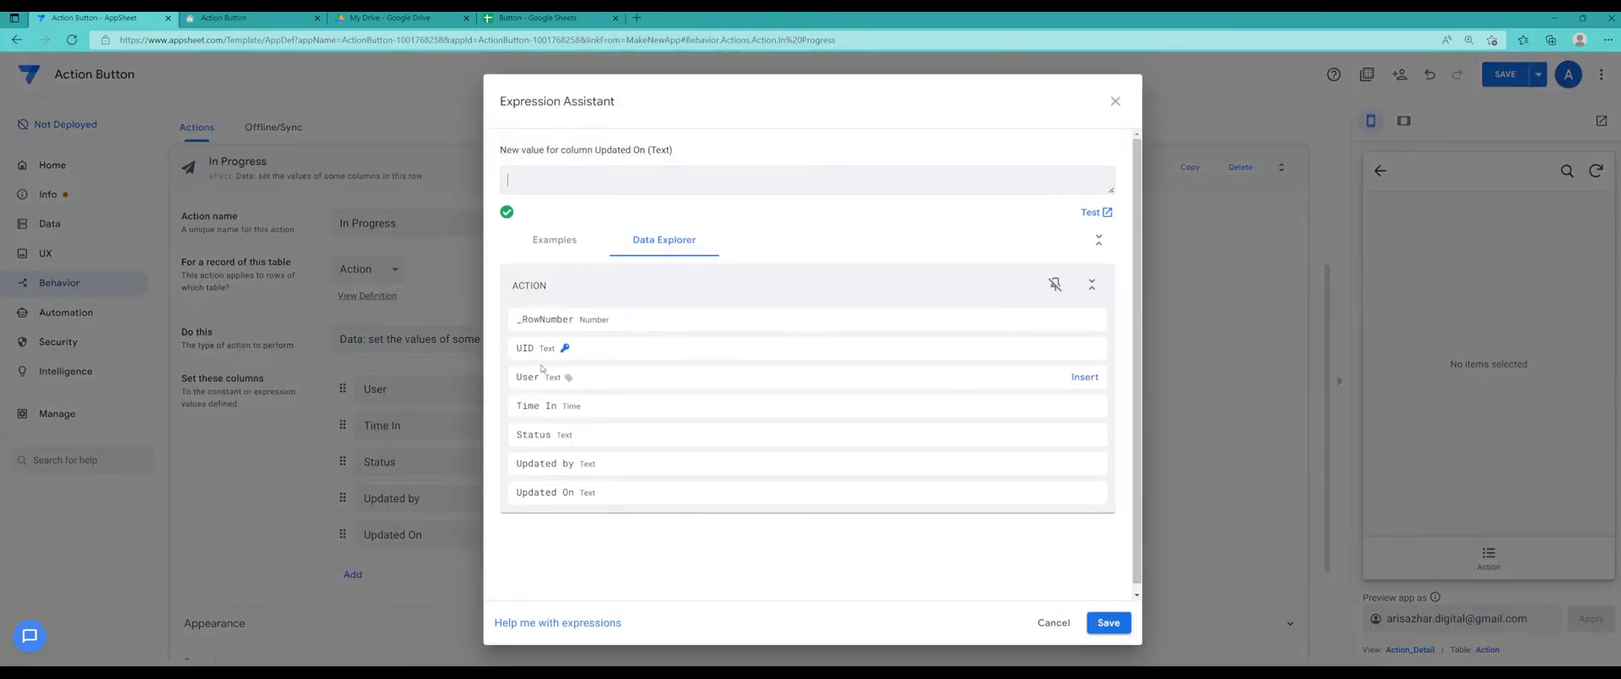
pyautogui.write('today(')
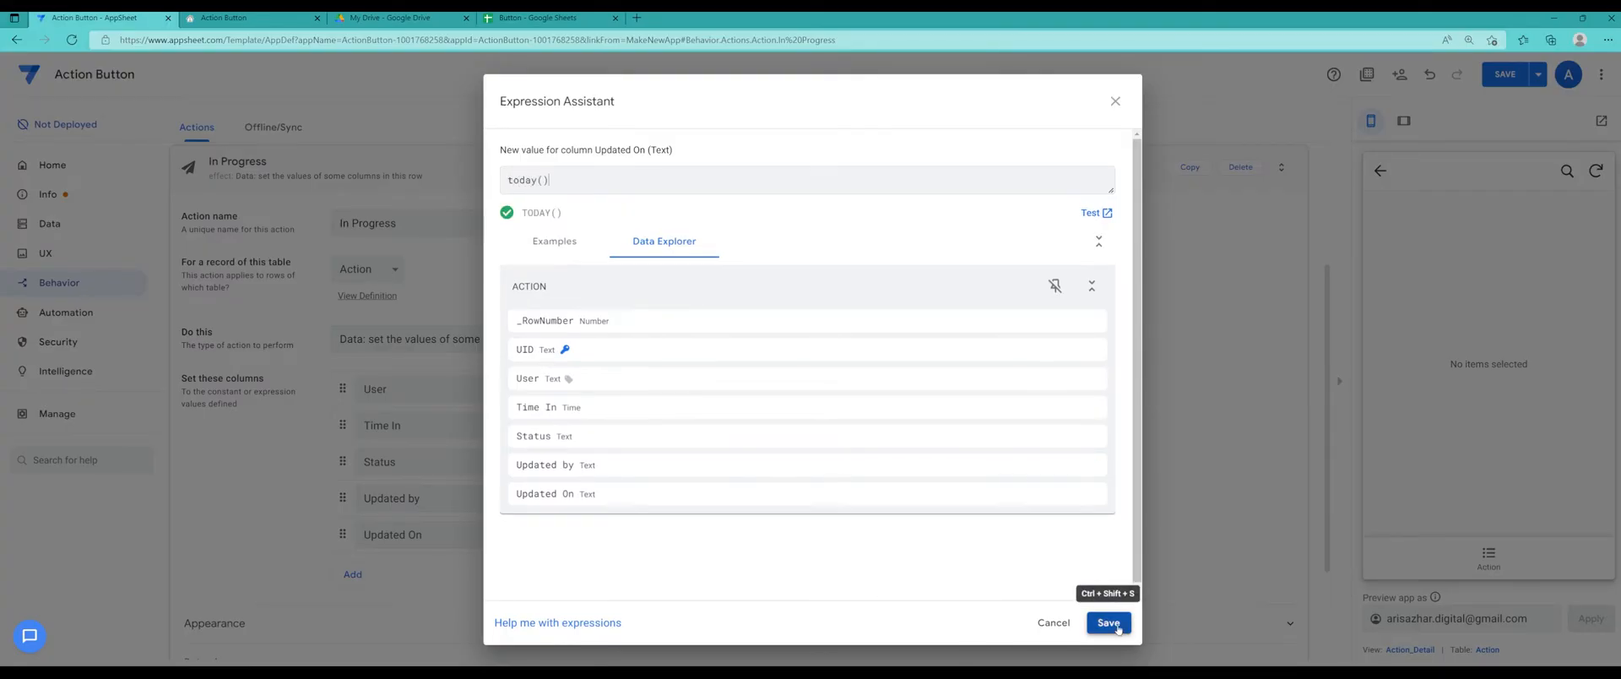
pyautogui.click(1106, 622)
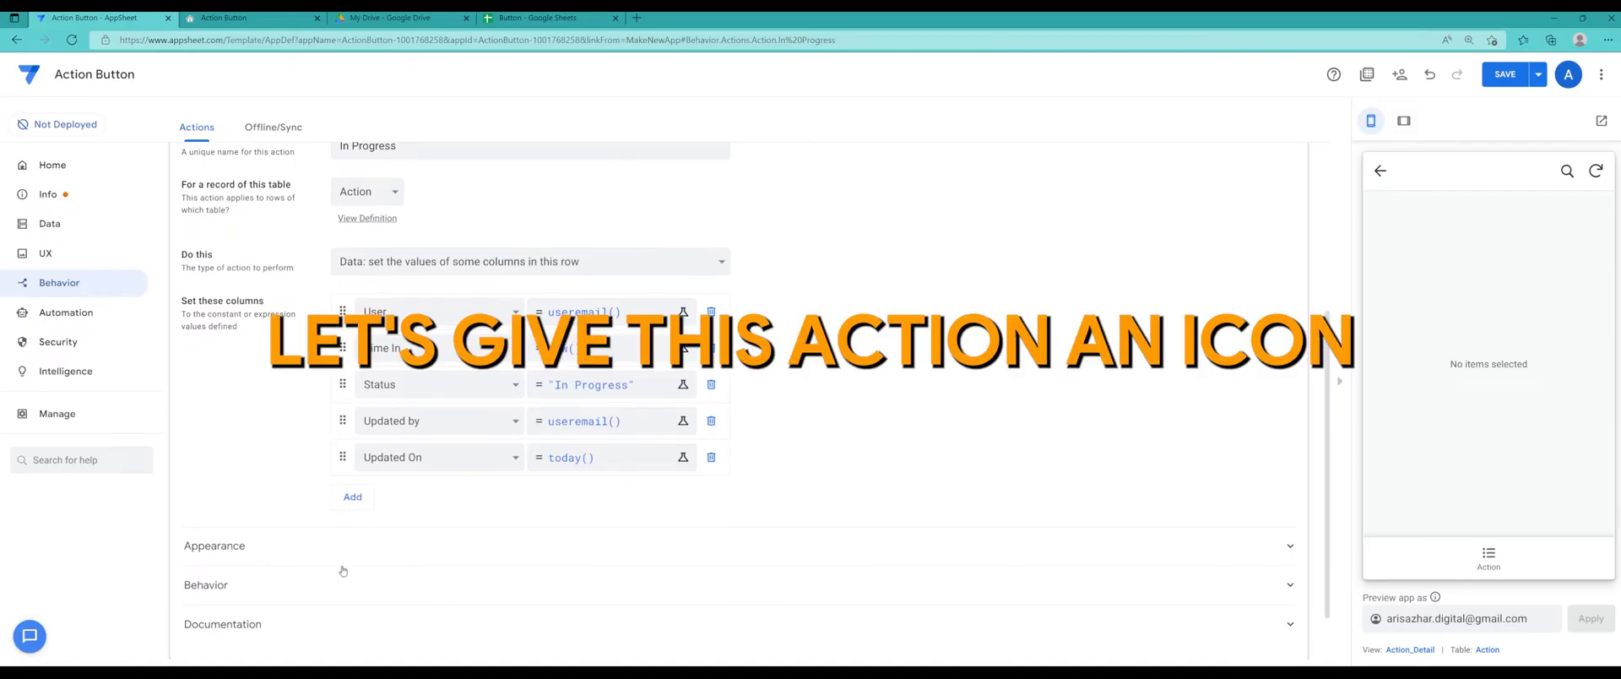
# Search the Appearance action icon picker for 'arrow' and choose an arrow icon.
pyautogui.click(213, 545)
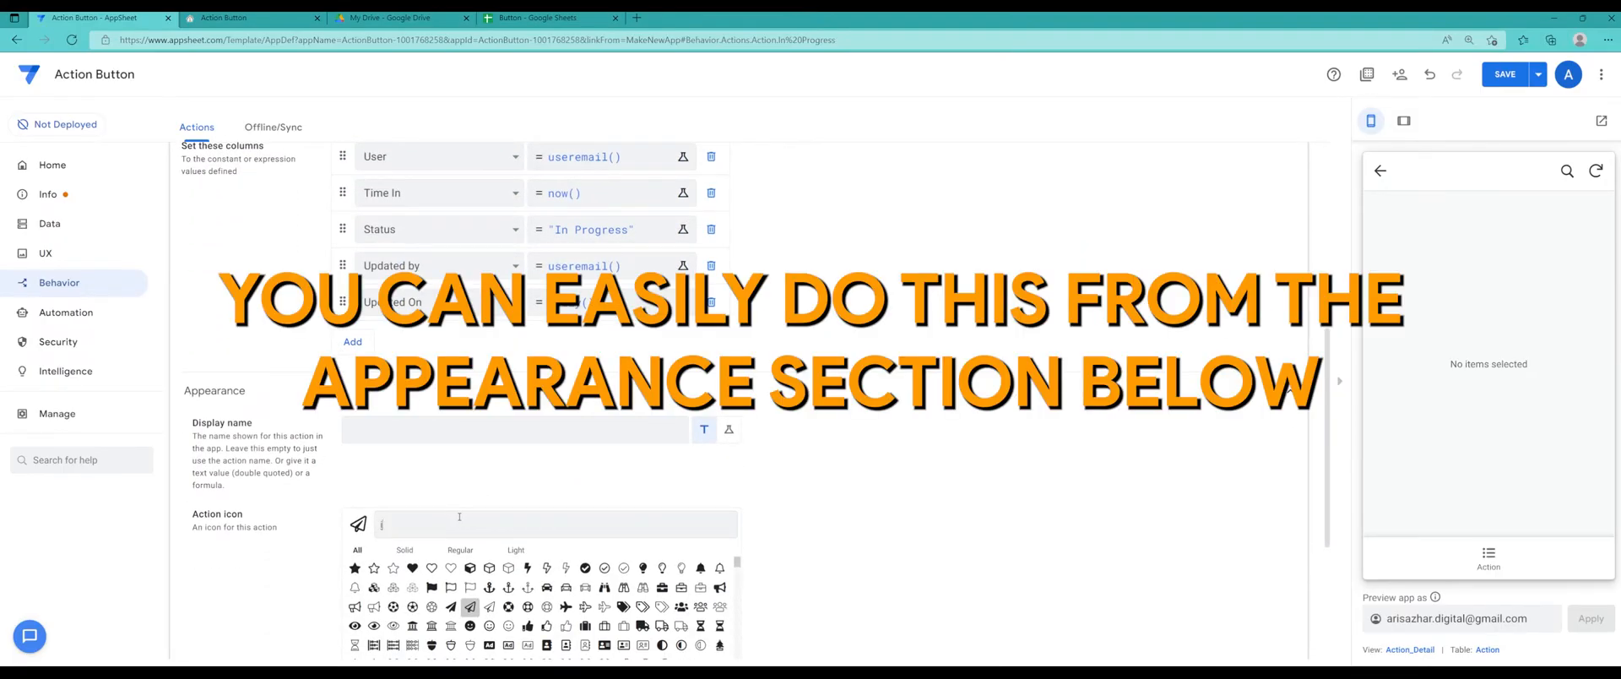
pyautogui.write('in')
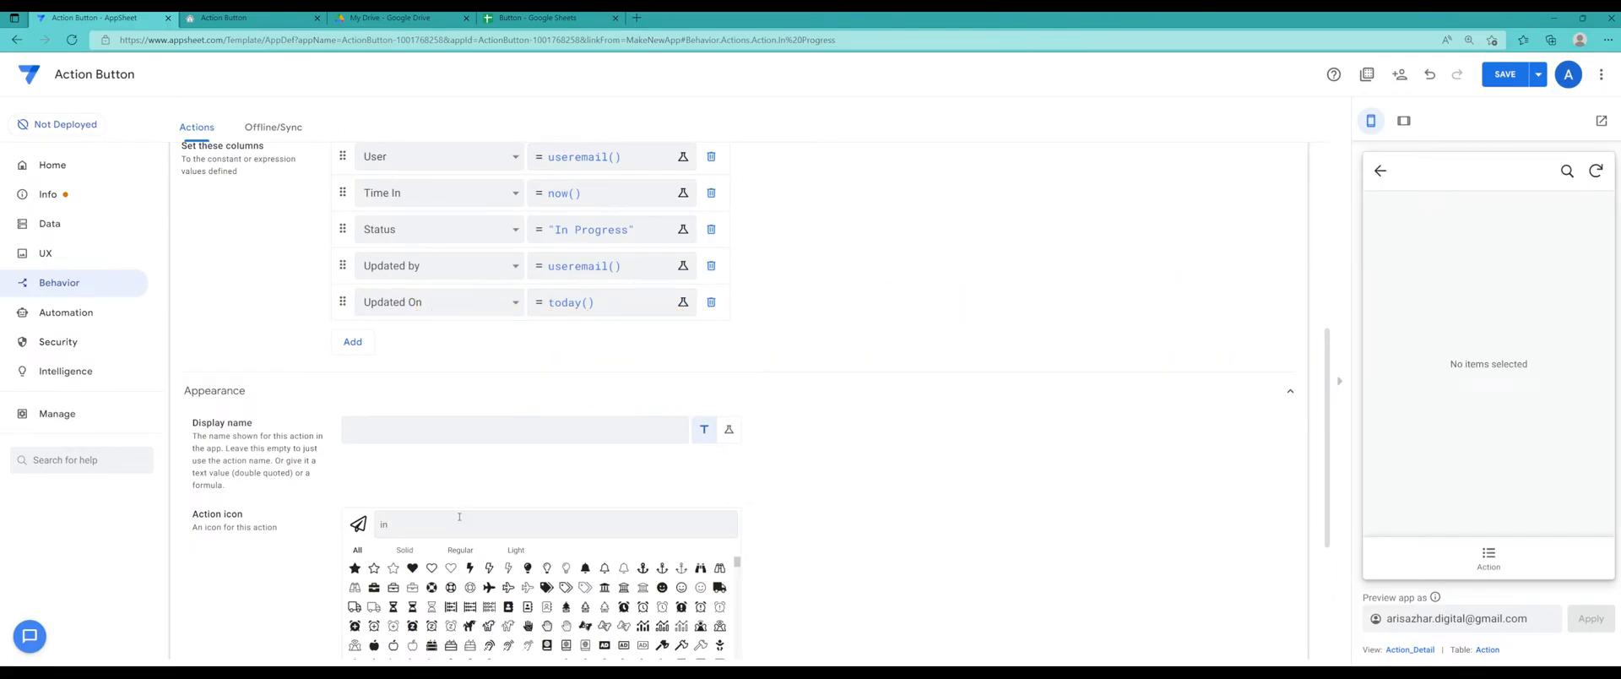
pyautogui.write('arrow')
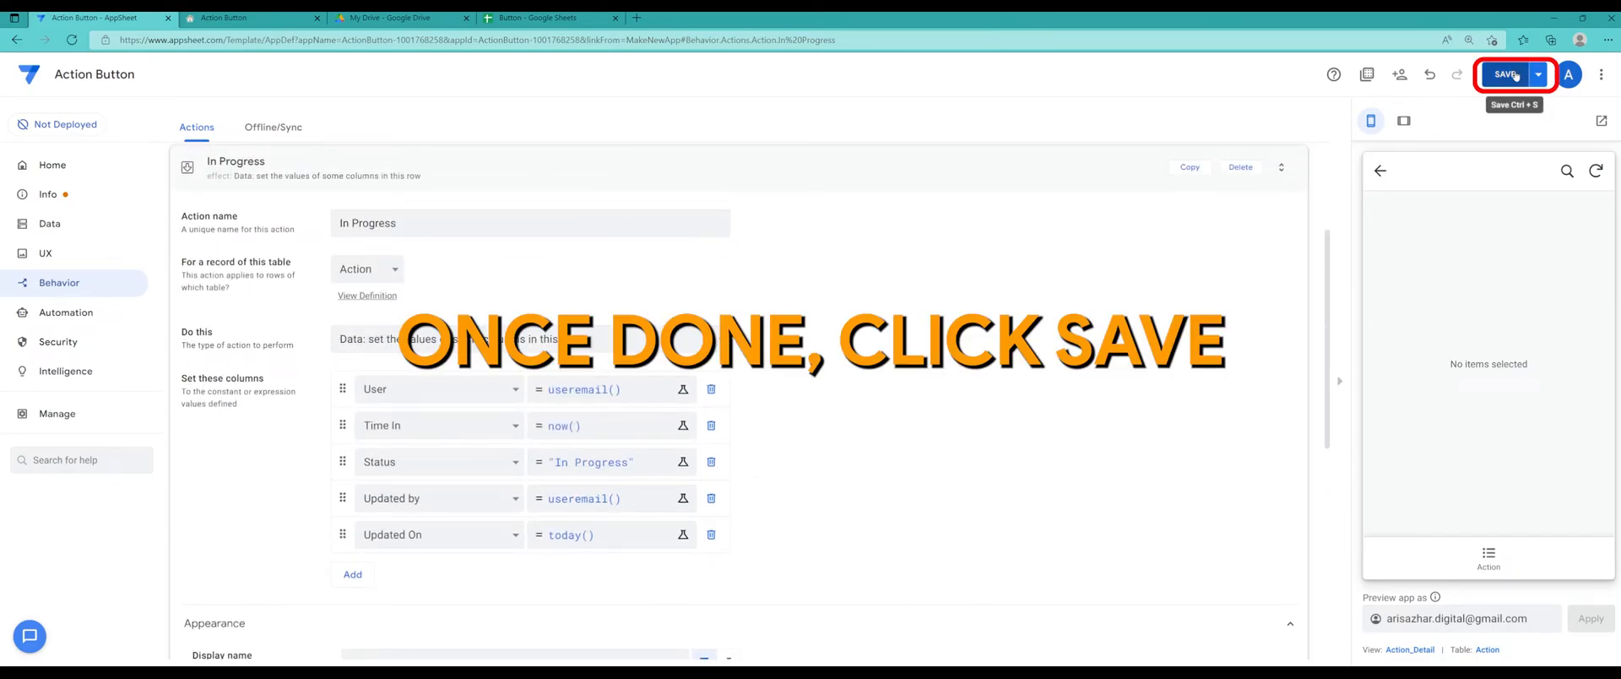
# Save the app and run In Progress on a test record in the preview.
pyautogui.click(1506, 74)
pyautogui.write('a')
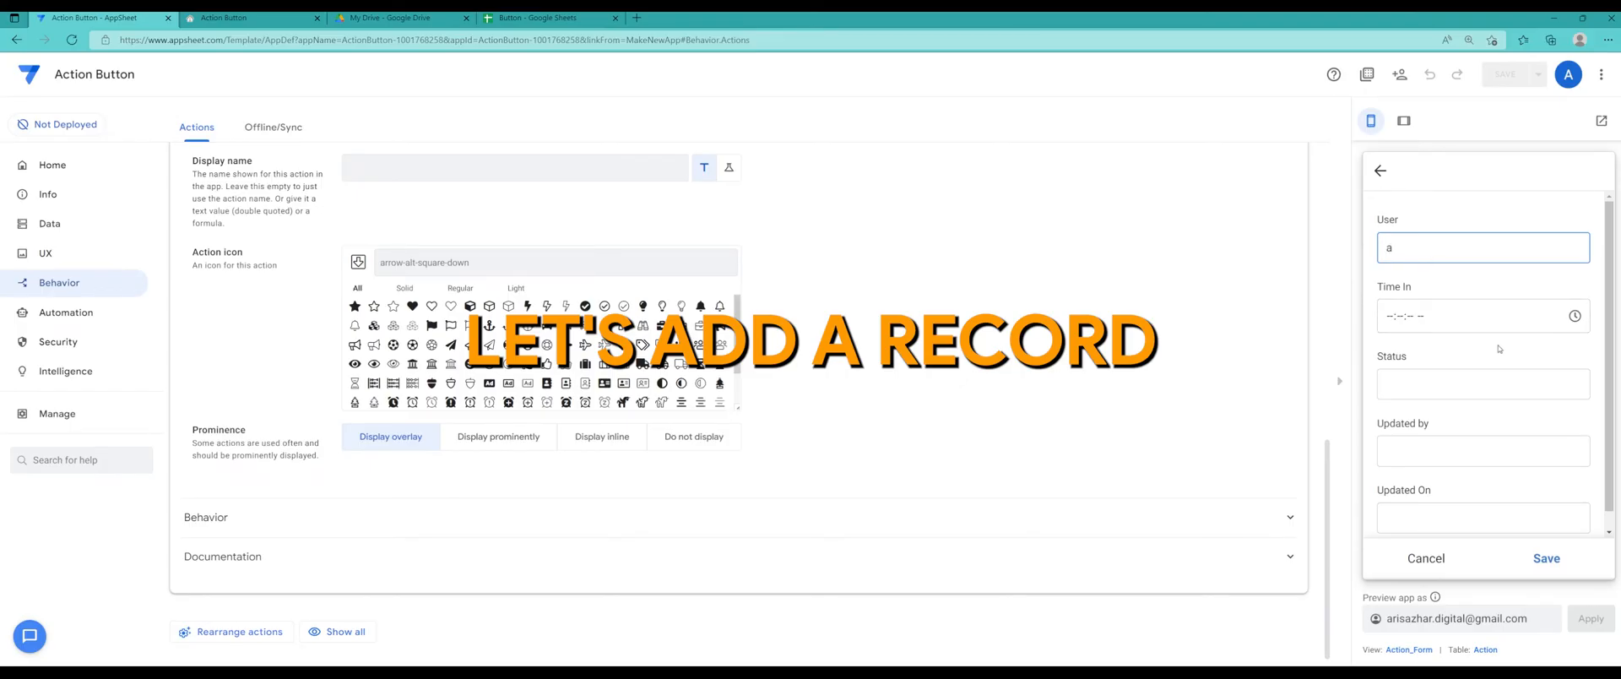
pyautogui.click(1546, 558)
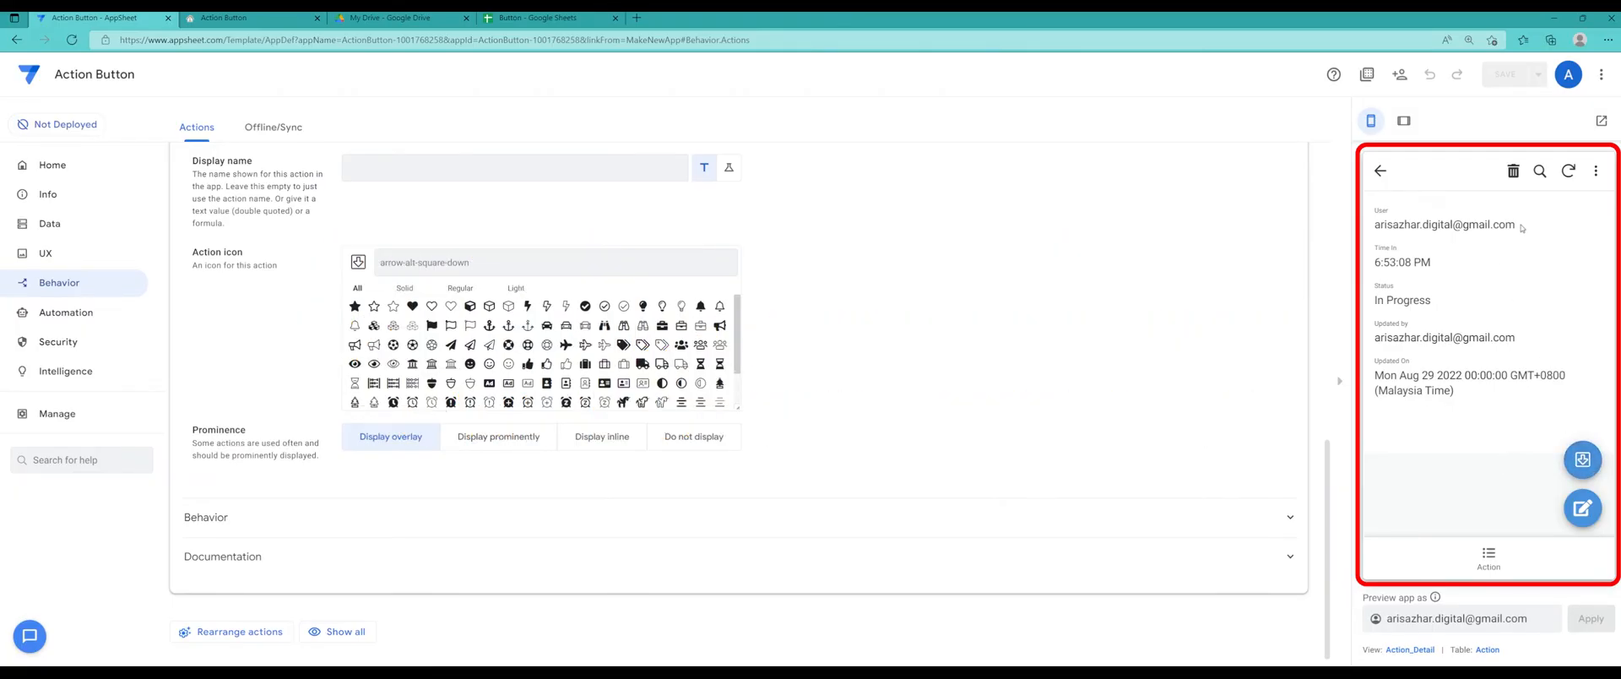
pyautogui.doubleClick(1401, 261)
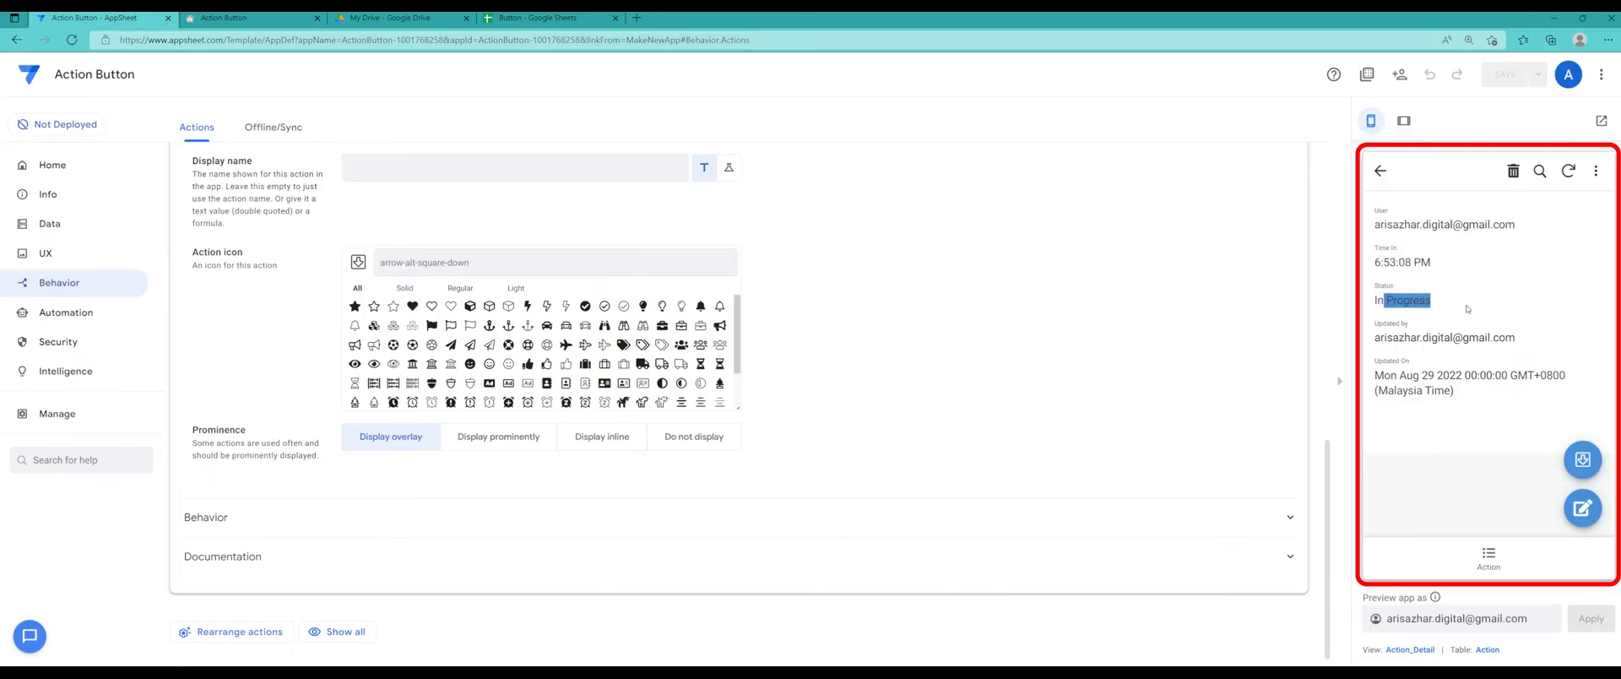
pyautogui.click(1444, 336)
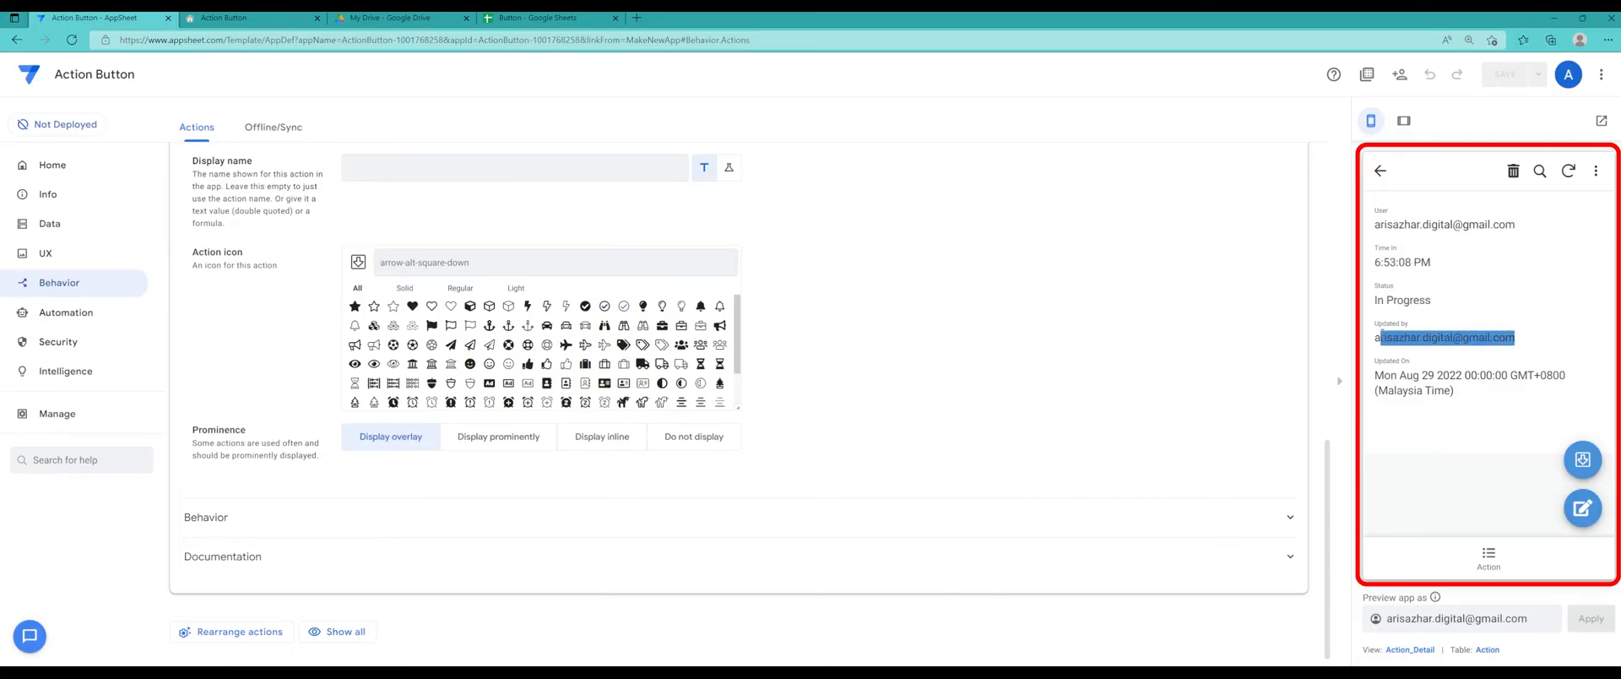
pyautogui.click(1581, 507)
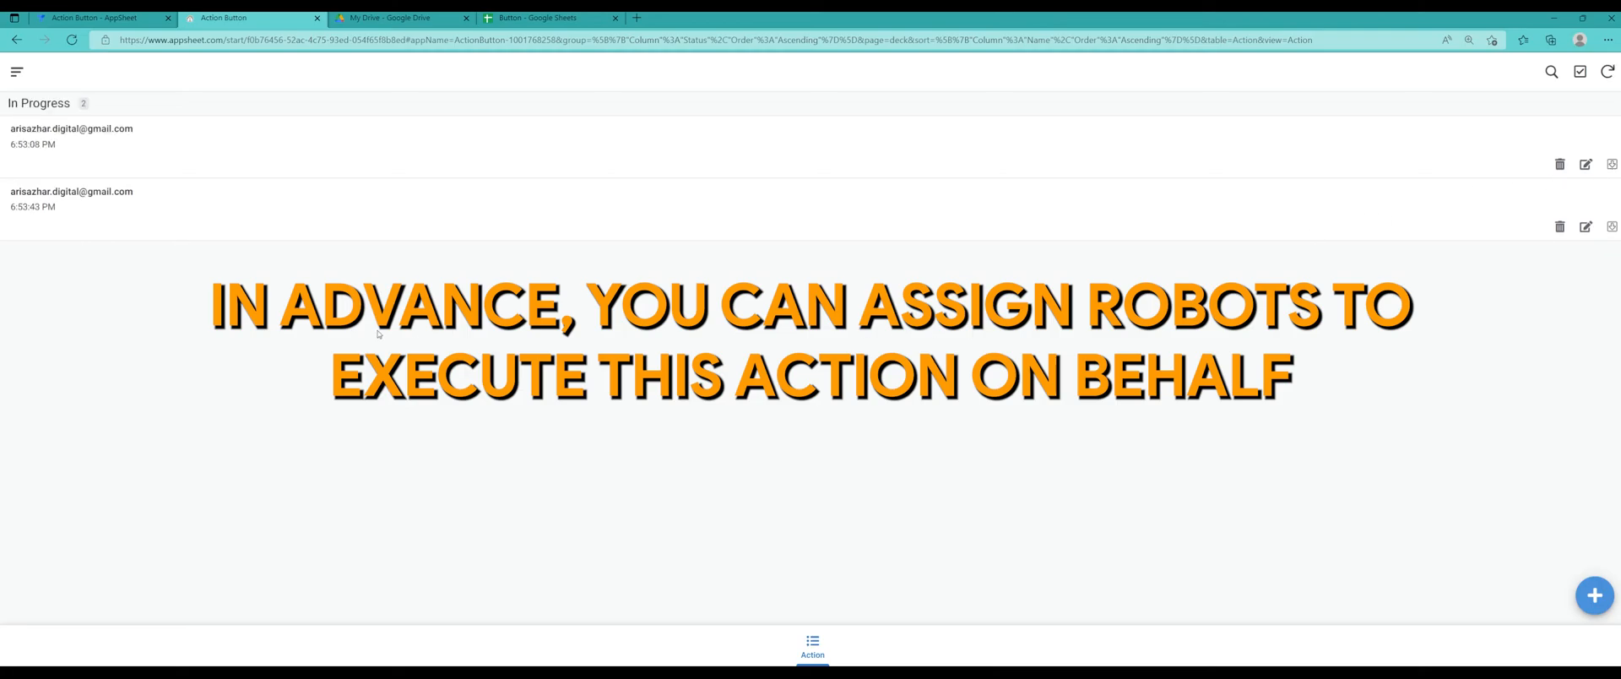
pyautogui.moveTo(134, 221)
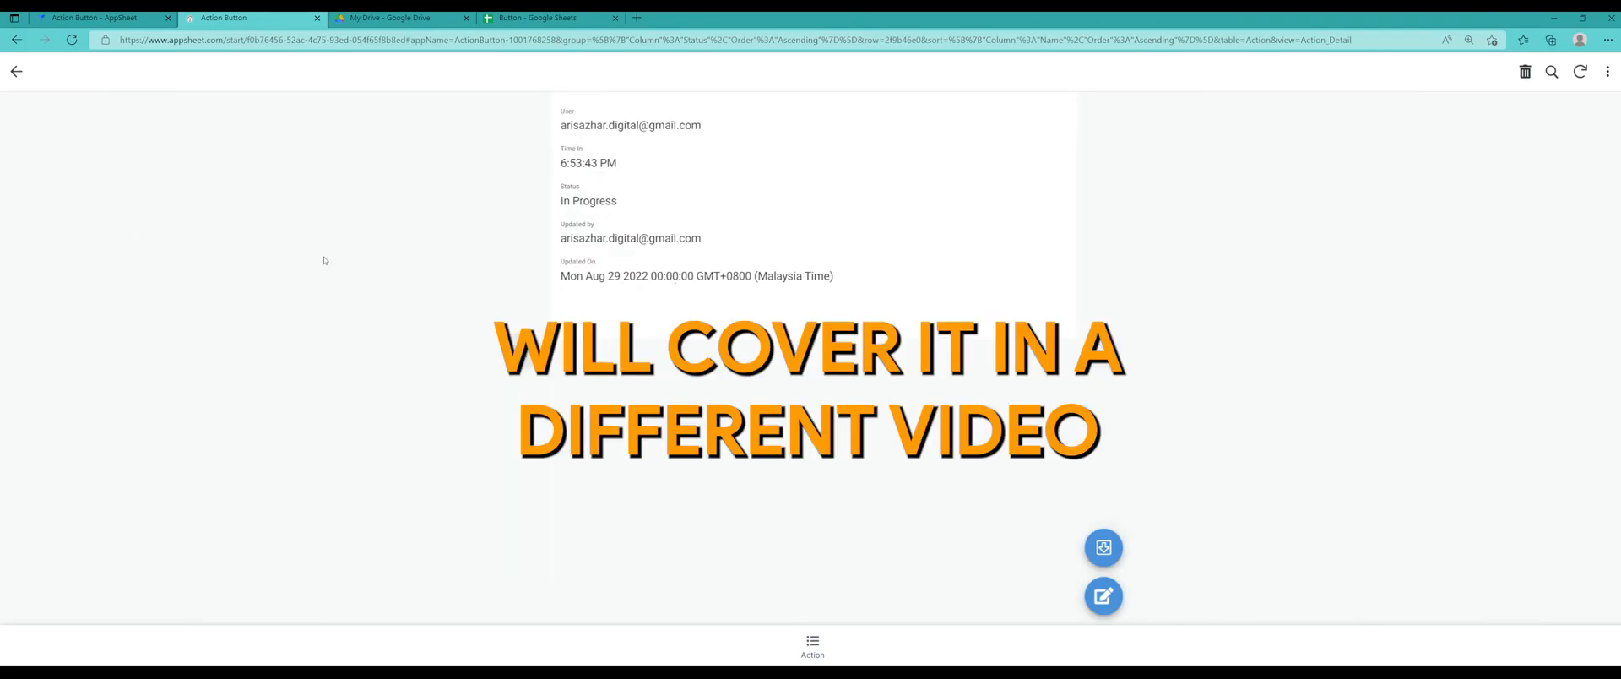
# Go back from the record detail to the In Progress records list.
pyautogui.click(17, 71)
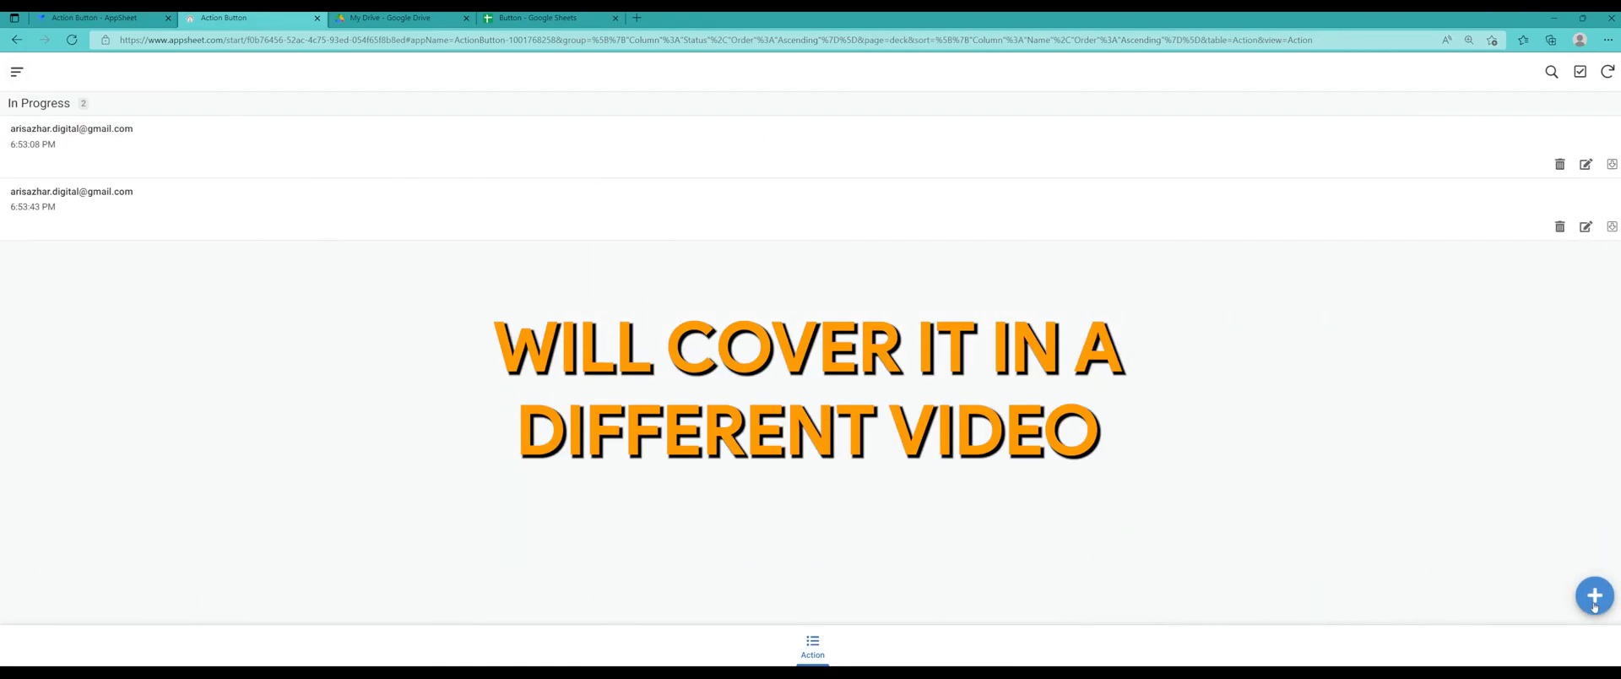